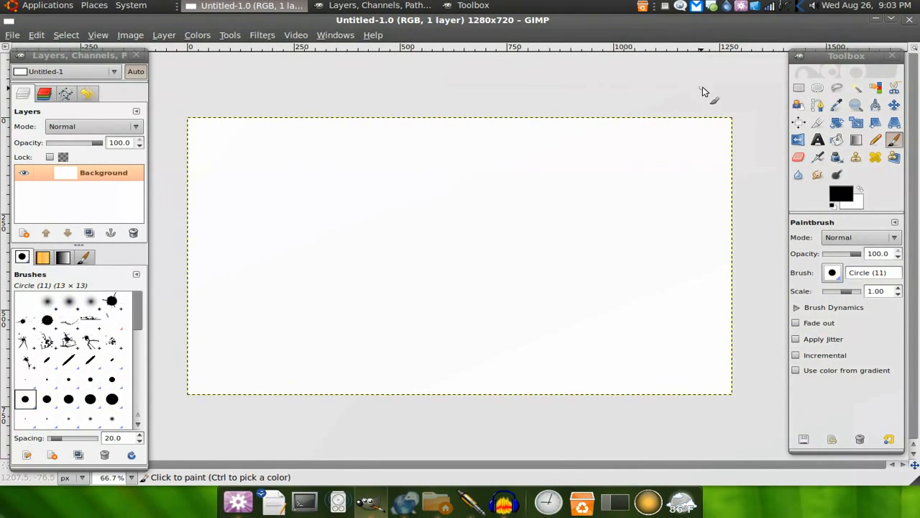
mouse_move(734, 121)
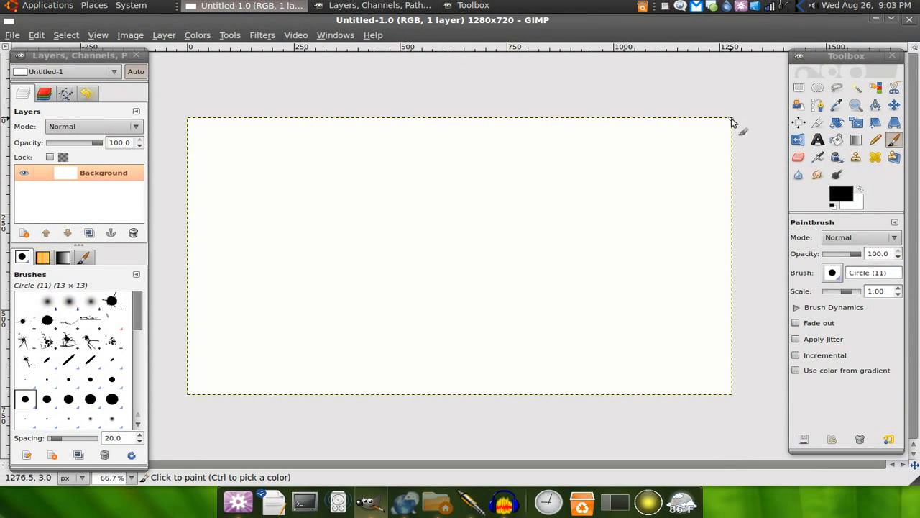
mouse_move(167, 86)
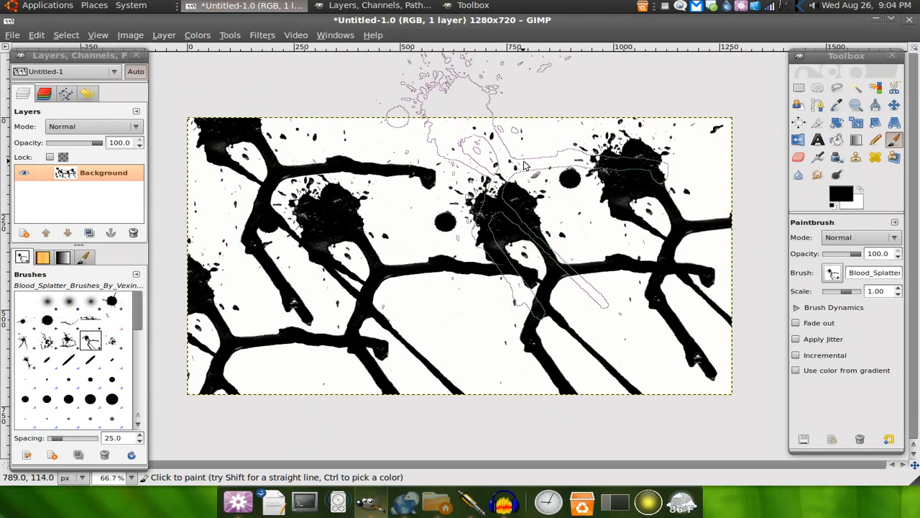
Step: Paint another black Blood Splatter stroke down across the canvas
left_click_drag(525, 165, 514, 313)
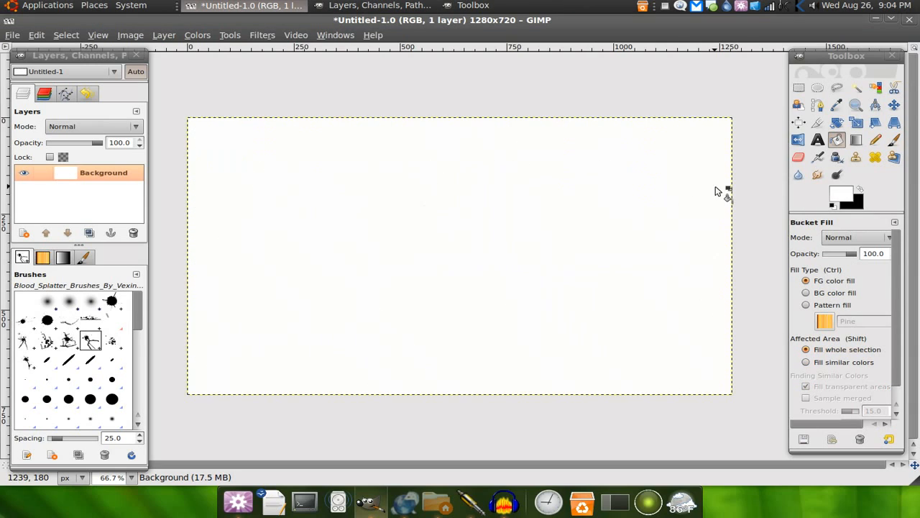
mouse_move(299, 194)
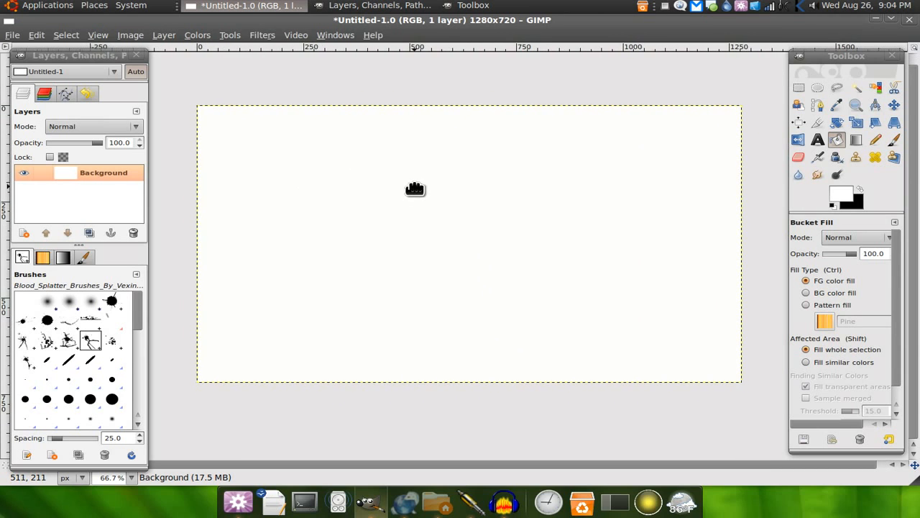
mouse_move(100, 252)
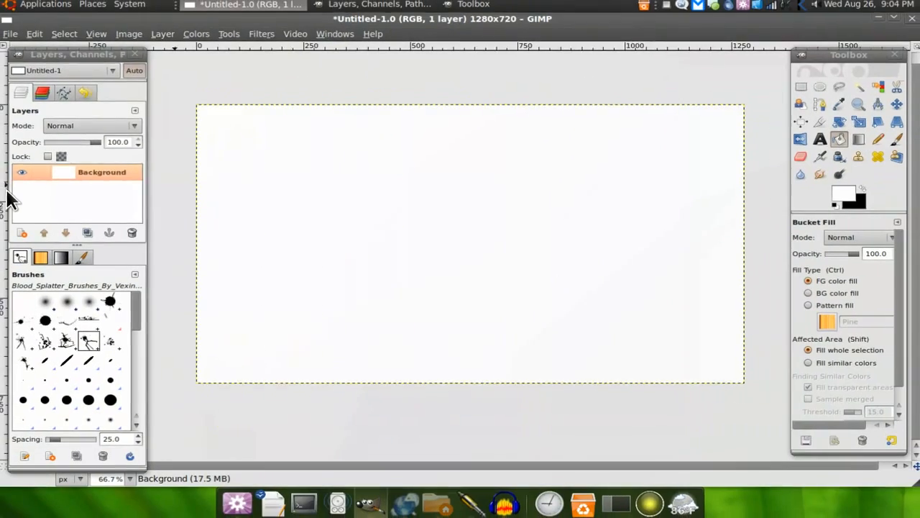
Step: Delete the white Background layer and add a transparency-filled 1280×720 New Layer
left_click(164, 34)
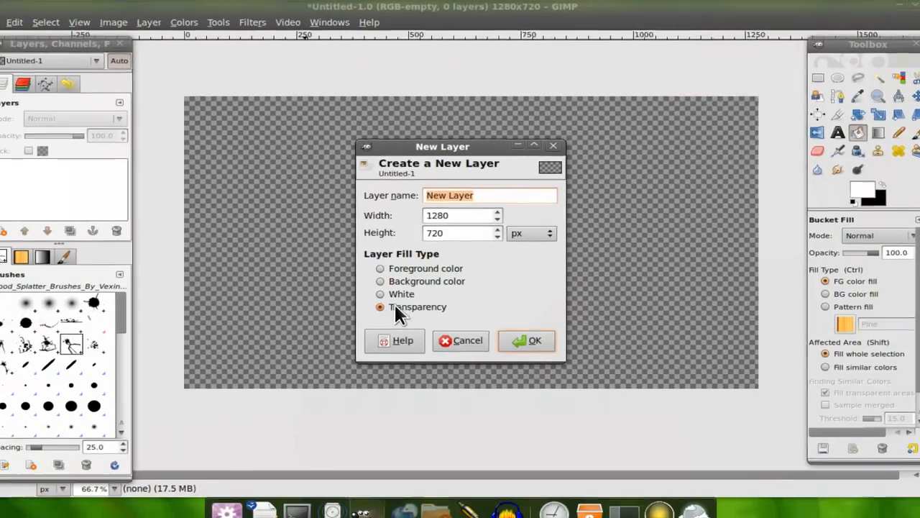
left_click(535, 341)
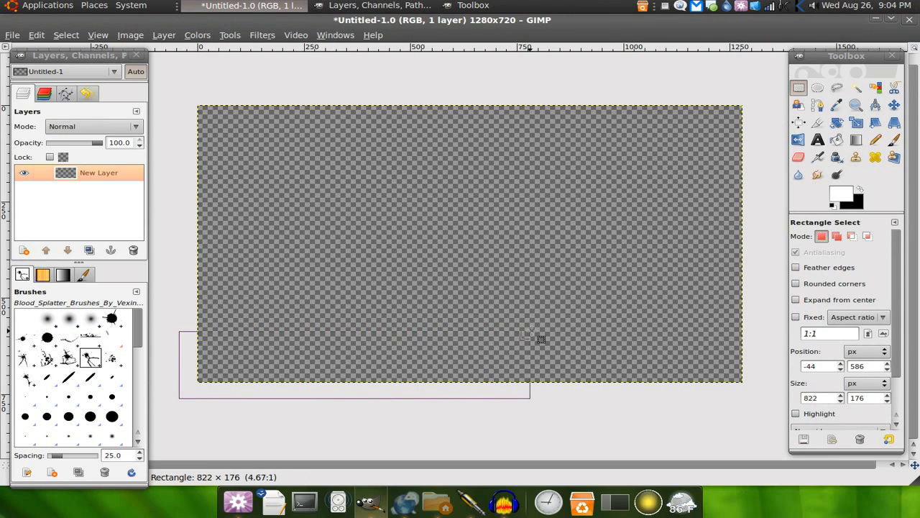
Step: Fill a bottom strip with black at 60% opacity, merging an empty layer down into it
left_click_drag(529, 338, 744, 340)
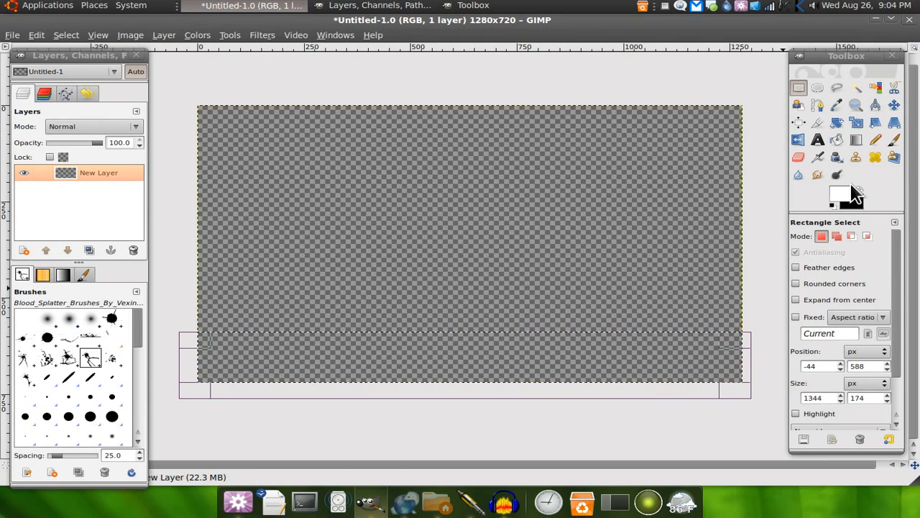
left_click(836, 140)
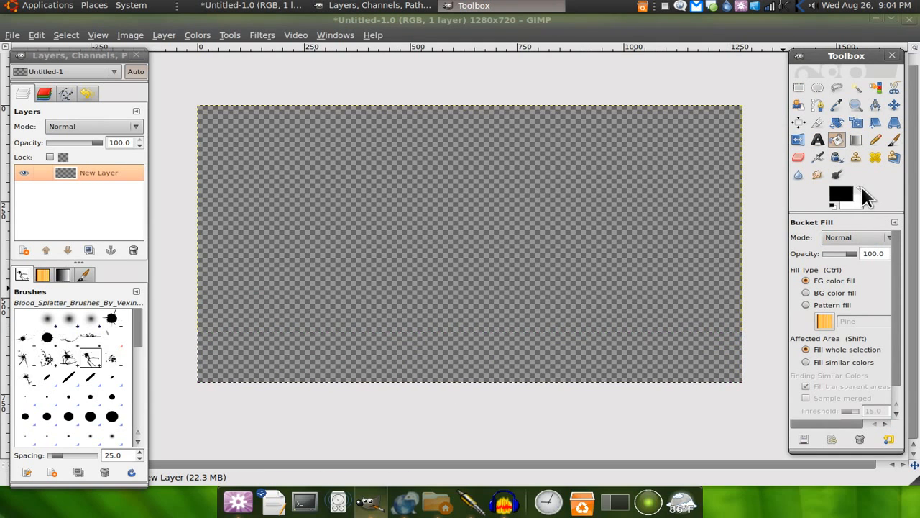
left_click(467, 356)
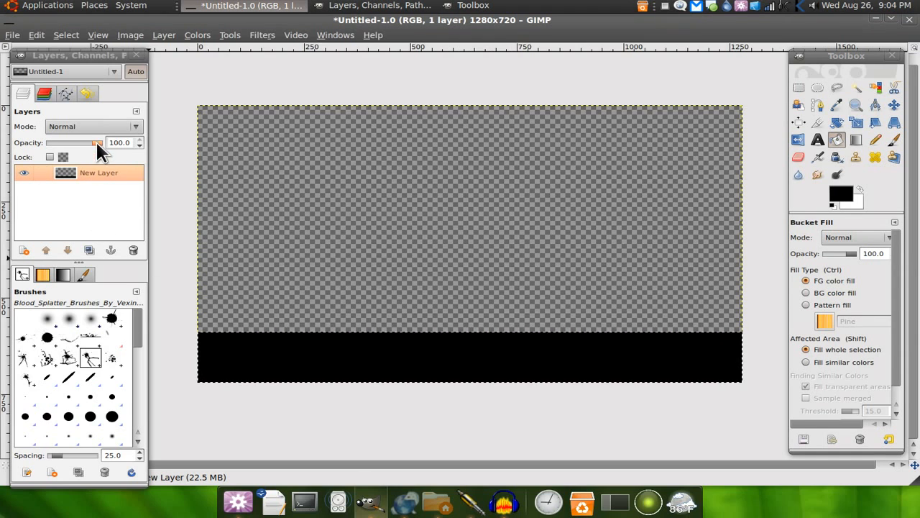
left_click_drag(97, 143, 77, 142)
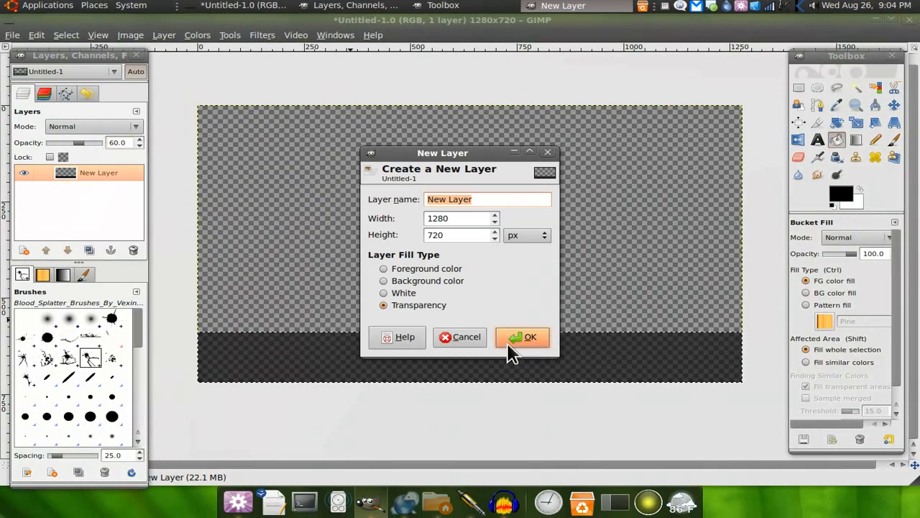
left_click(530, 337)
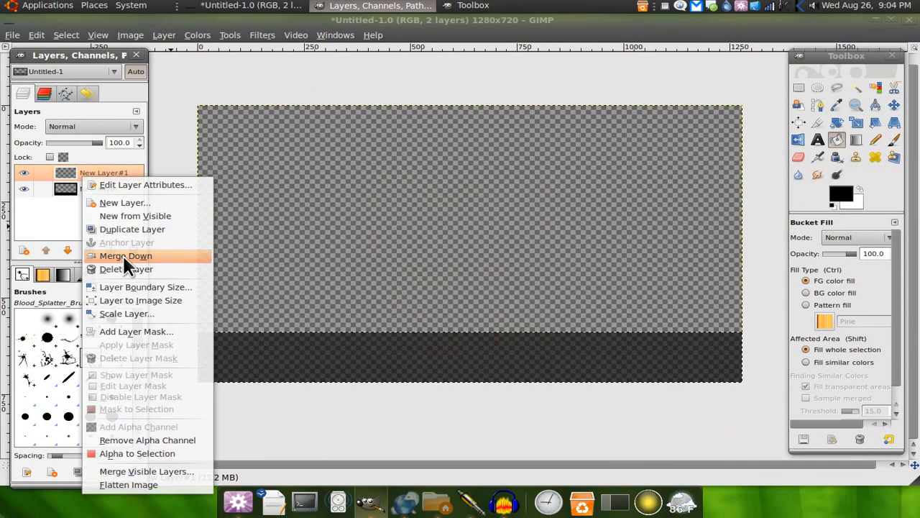
left_click(126, 256)
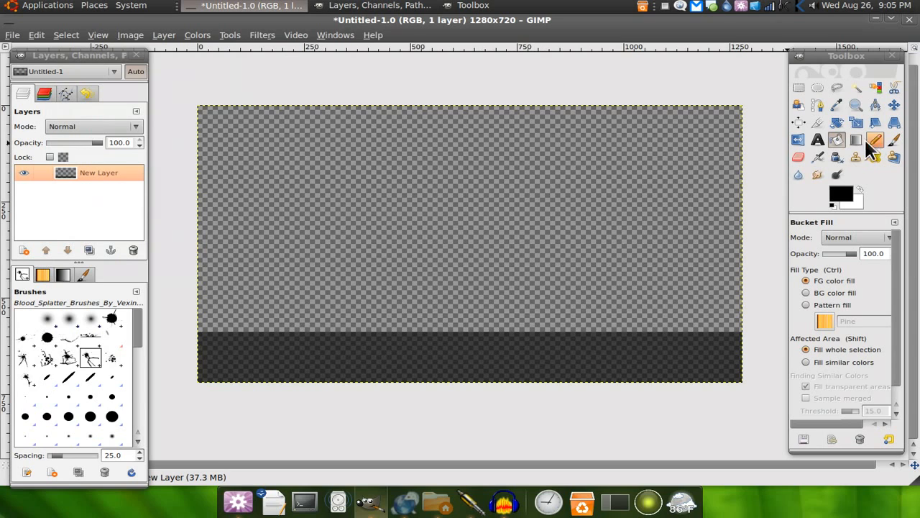
Step: Type the white title 'This is our title!' at size 48 on the bar's left side
left_click(817, 140)
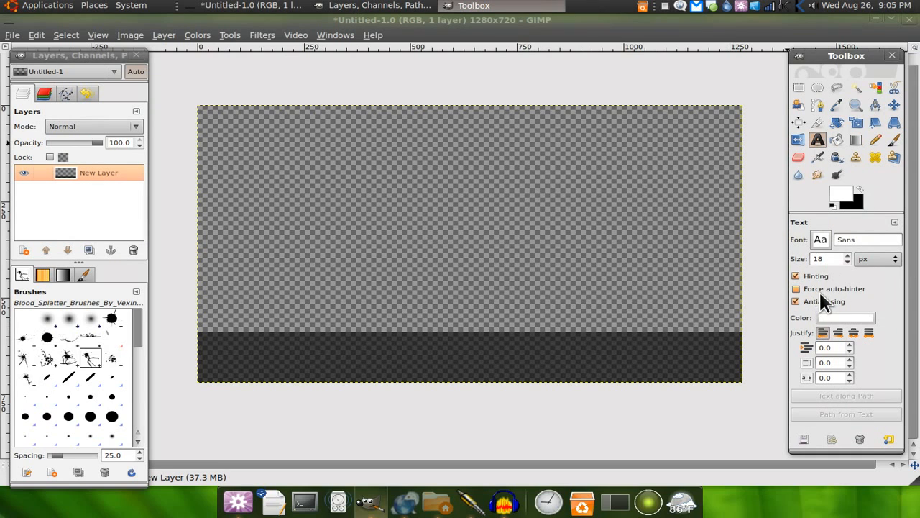
type("48")
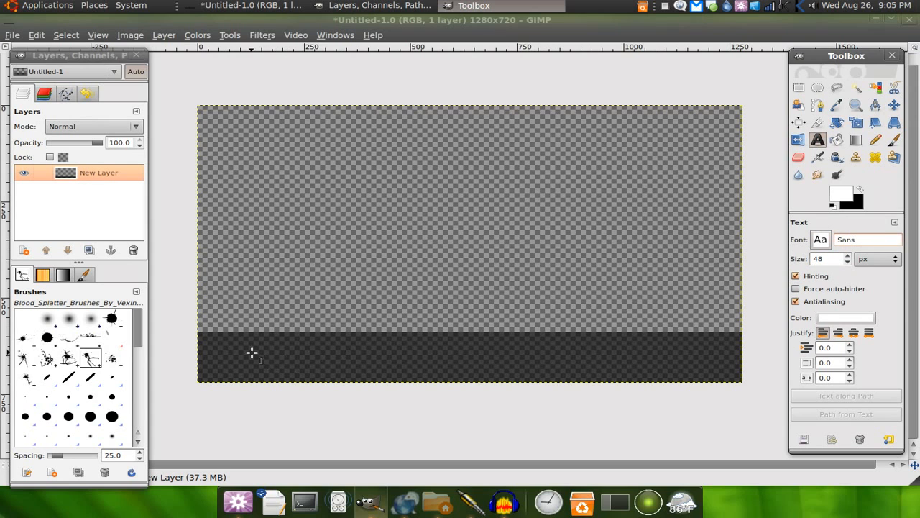
left_click(251, 353)
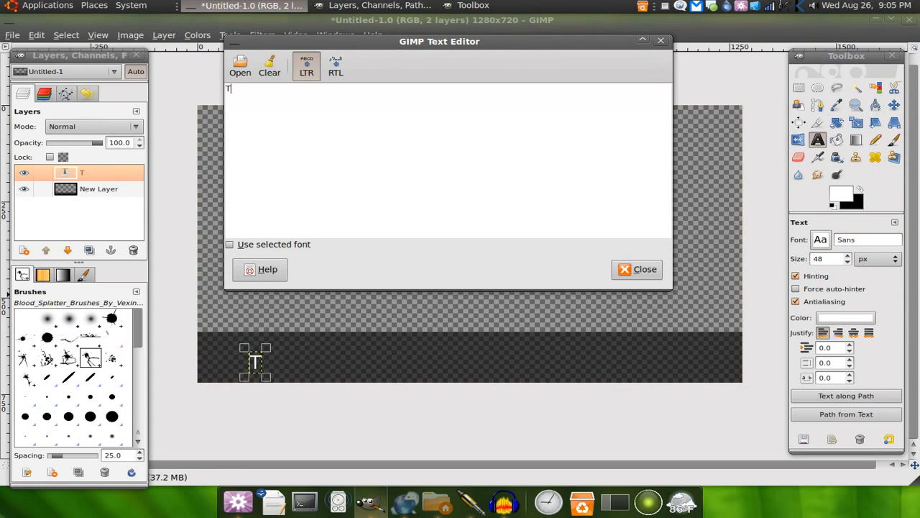
type("his is our")
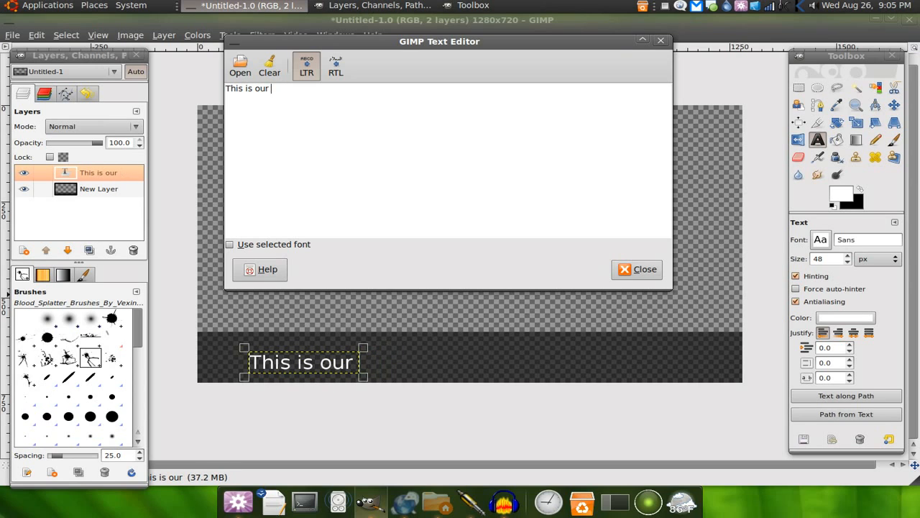
type("title!")
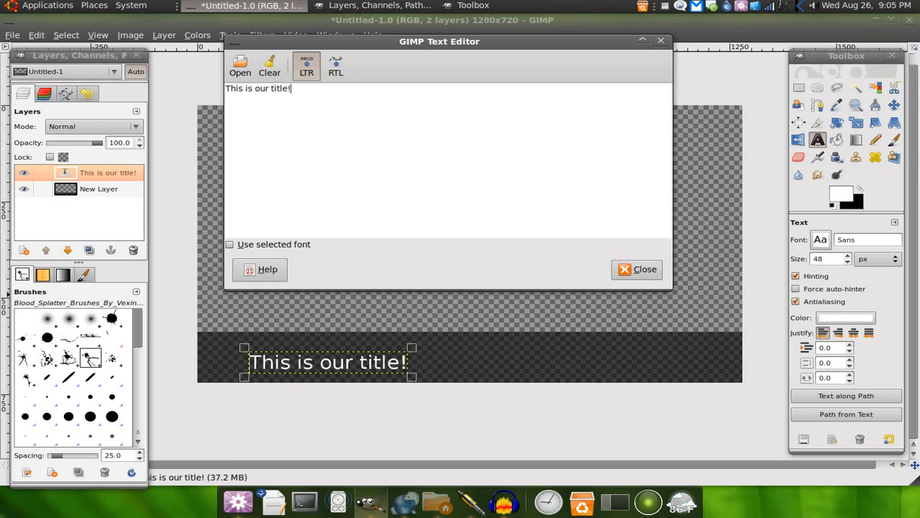
left_click(638, 269)
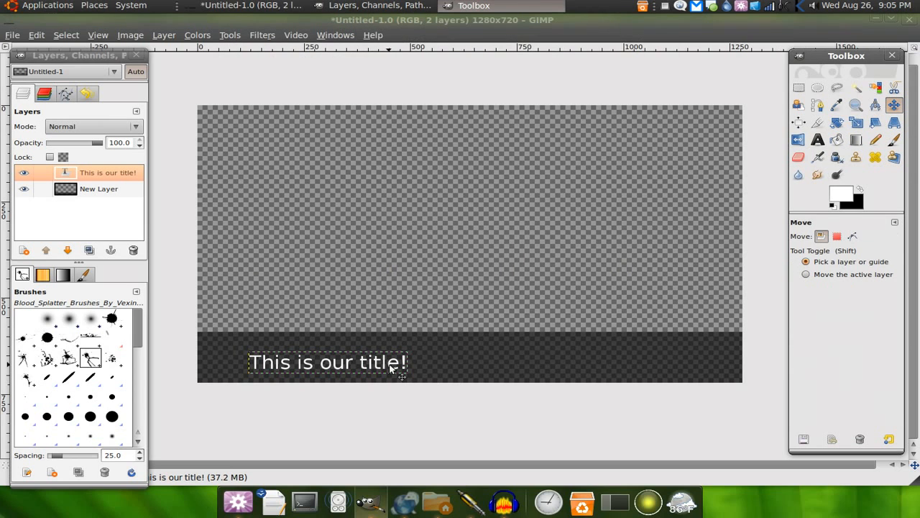
Step: Nudge the title up and left, then make New Layer active again
left_click_drag(327, 362, 312, 348)
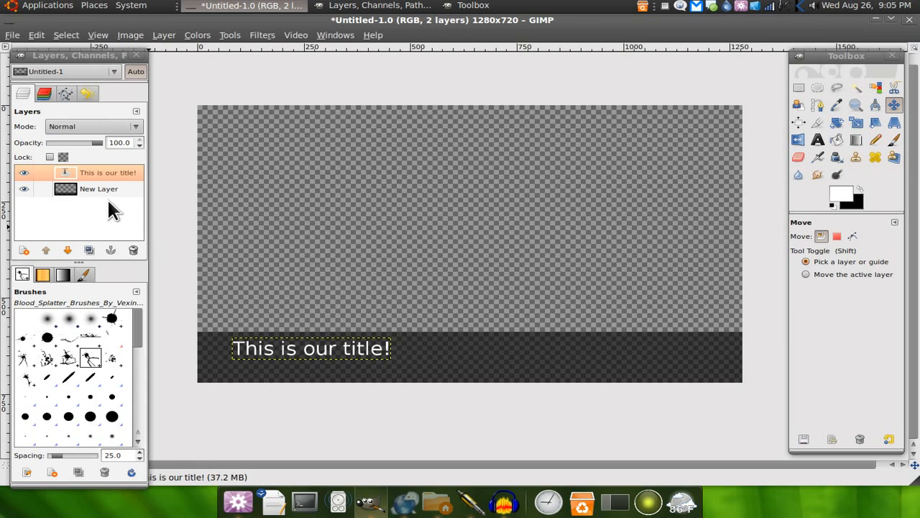
left_click(98, 189)
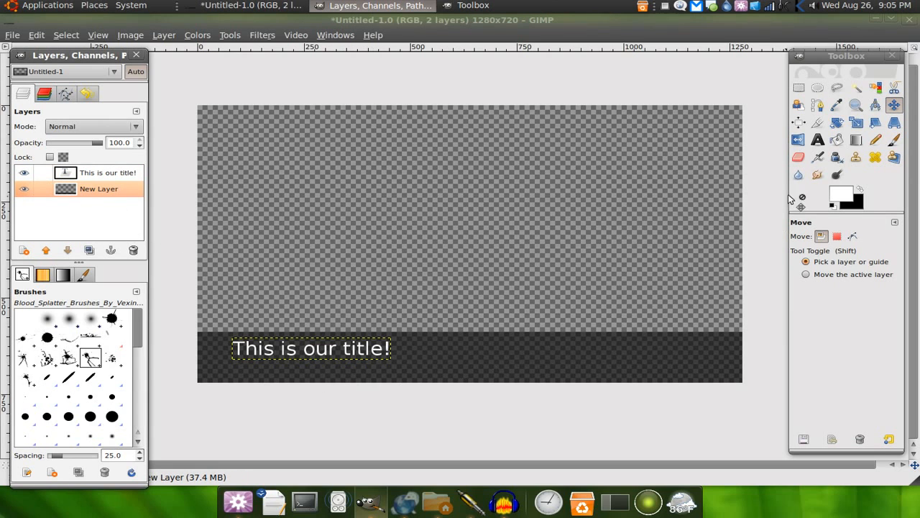
left_click(818, 139)
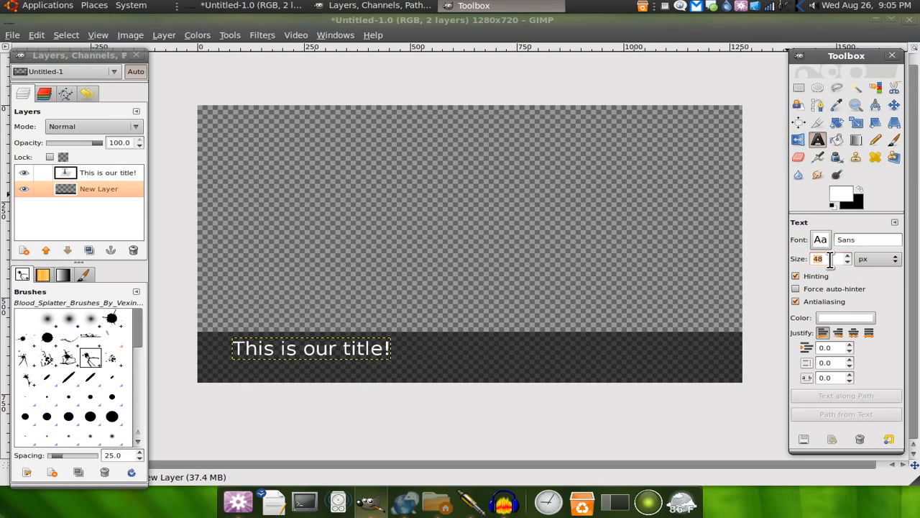
Step: Type the size-28 subtitle 'All this good stuff!' below the title
type("2")
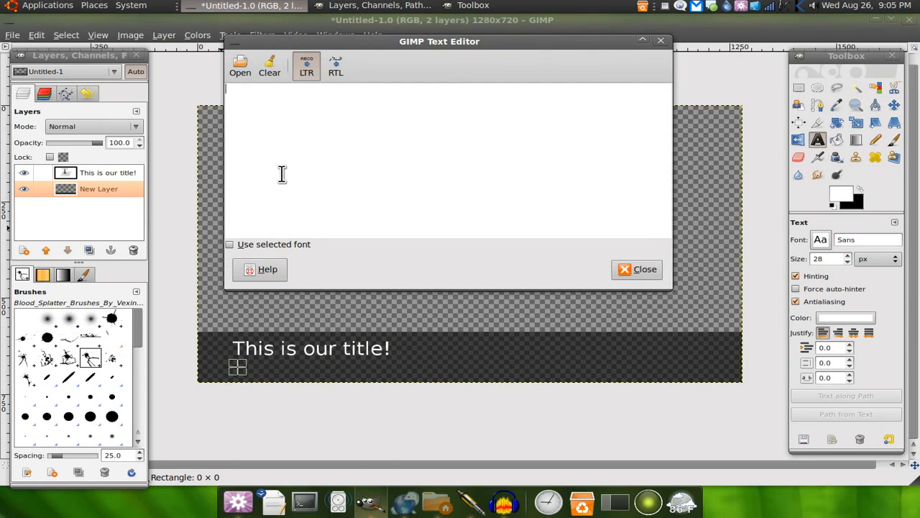
type("All this good stuff")
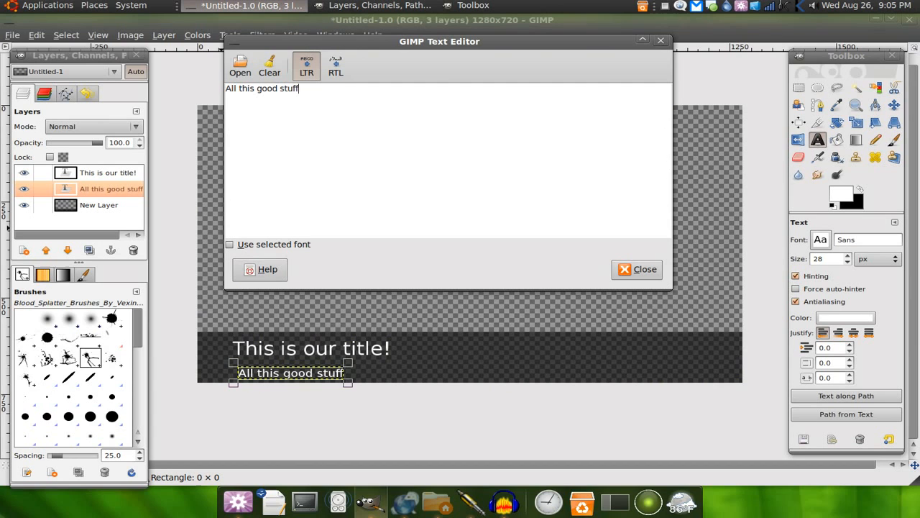
left_click(637, 269)
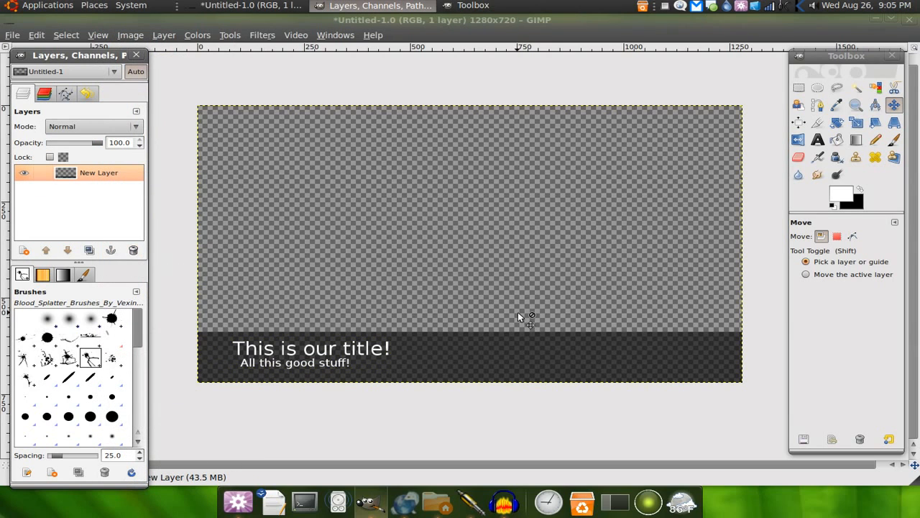
Step: Save the image as title.png on the Desktop, then open it from the desktop
left_click(11, 34)
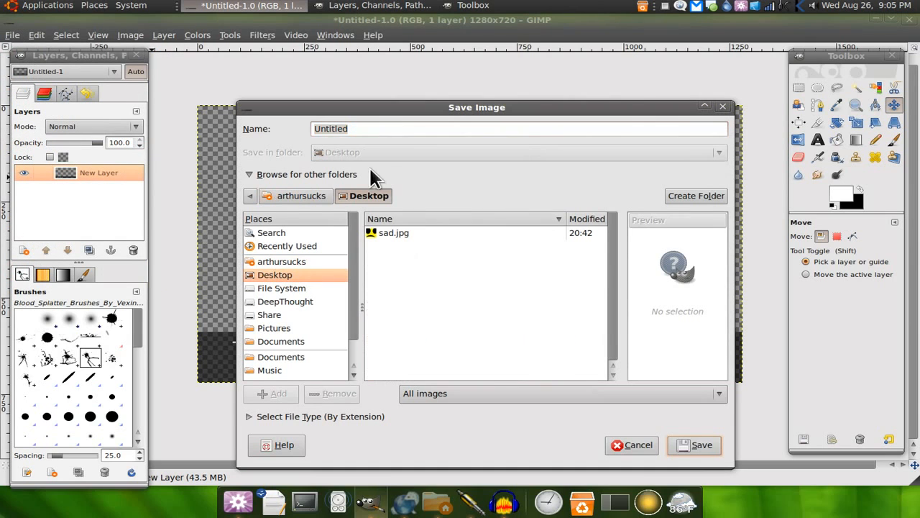
type("title.")
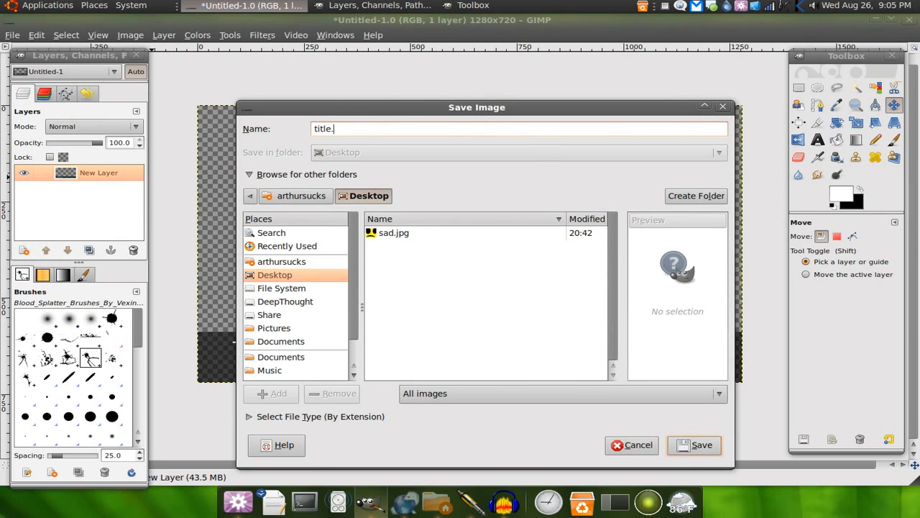
type("png")
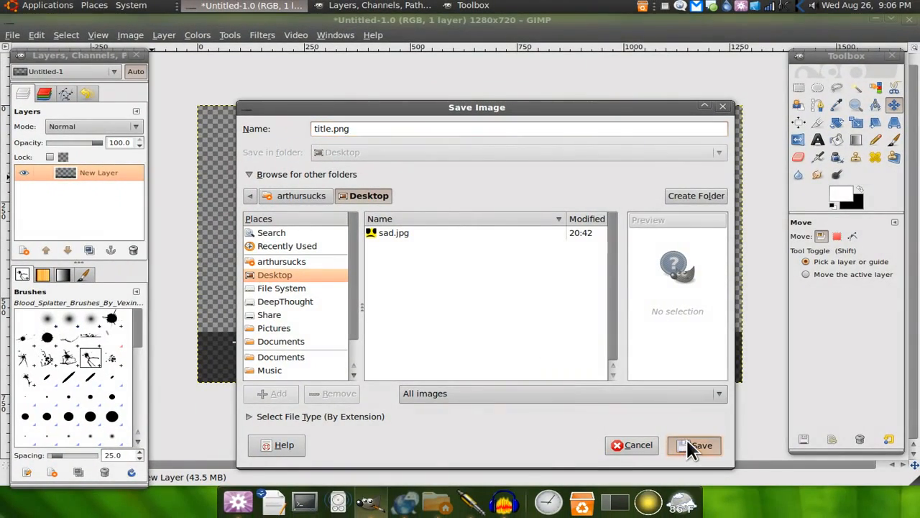
left_click(694, 445)
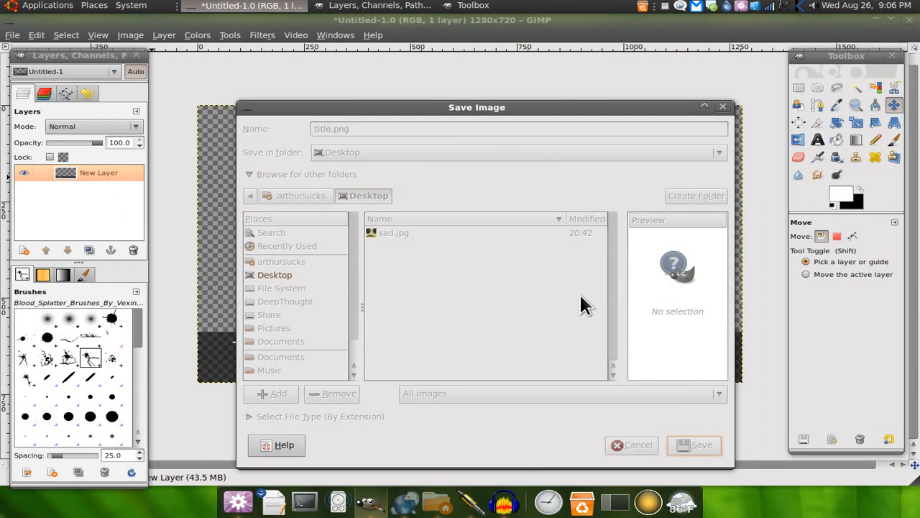
left_click(694, 445)
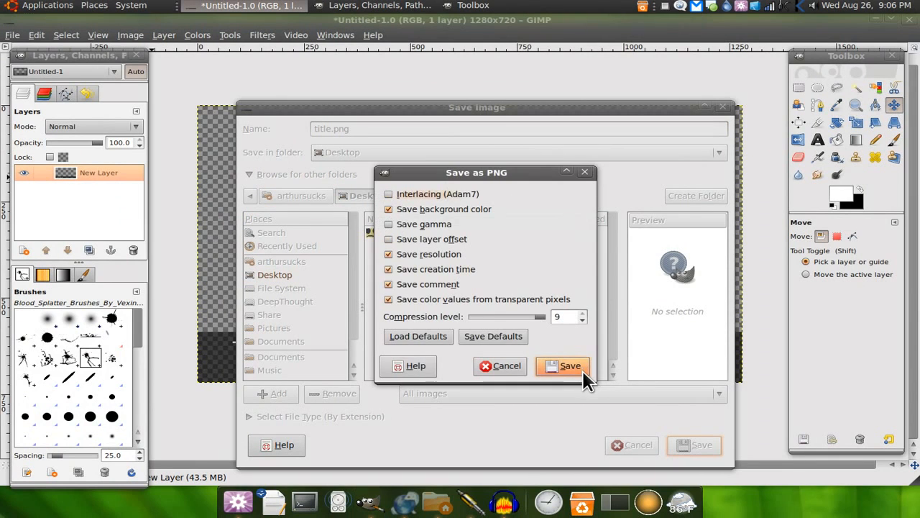
left_click(570, 366)
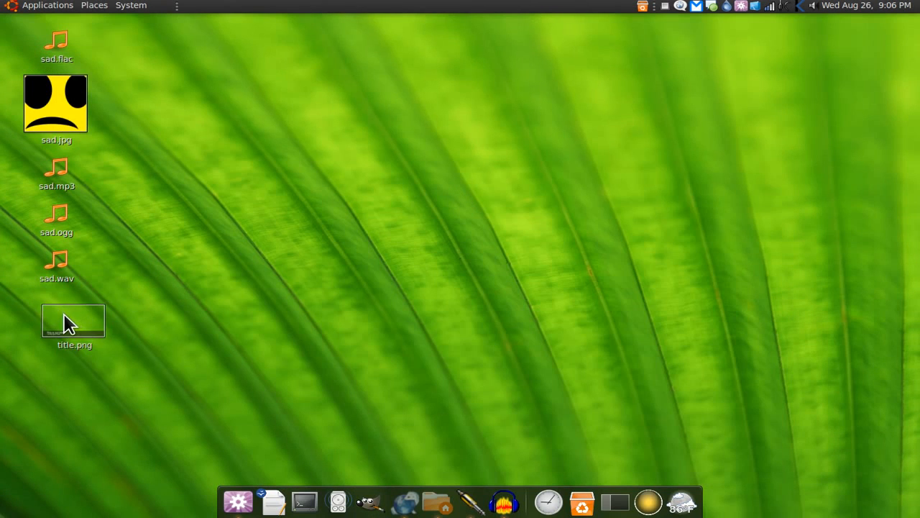
double_click(73, 320)
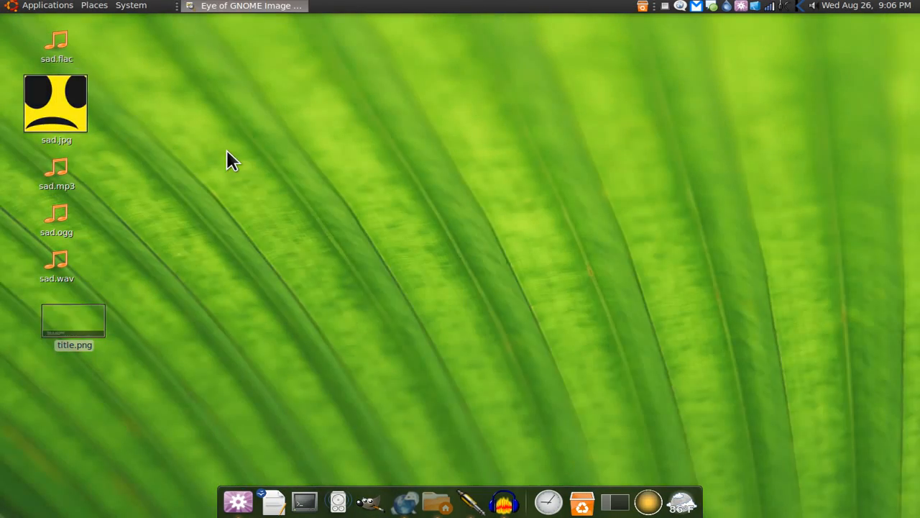